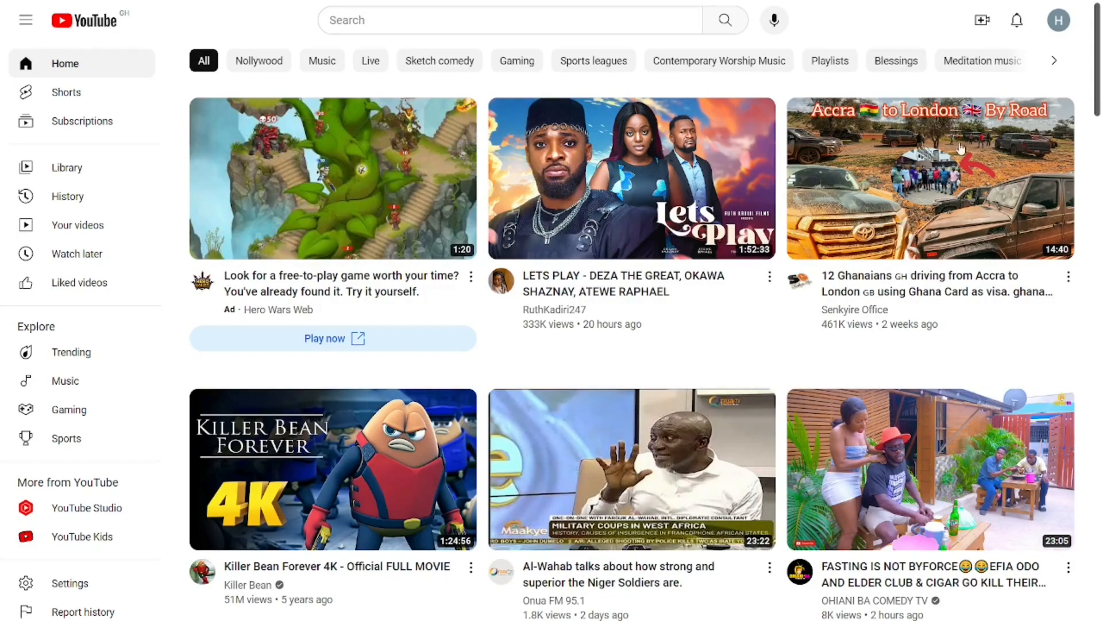
mouse_move(880, 67)
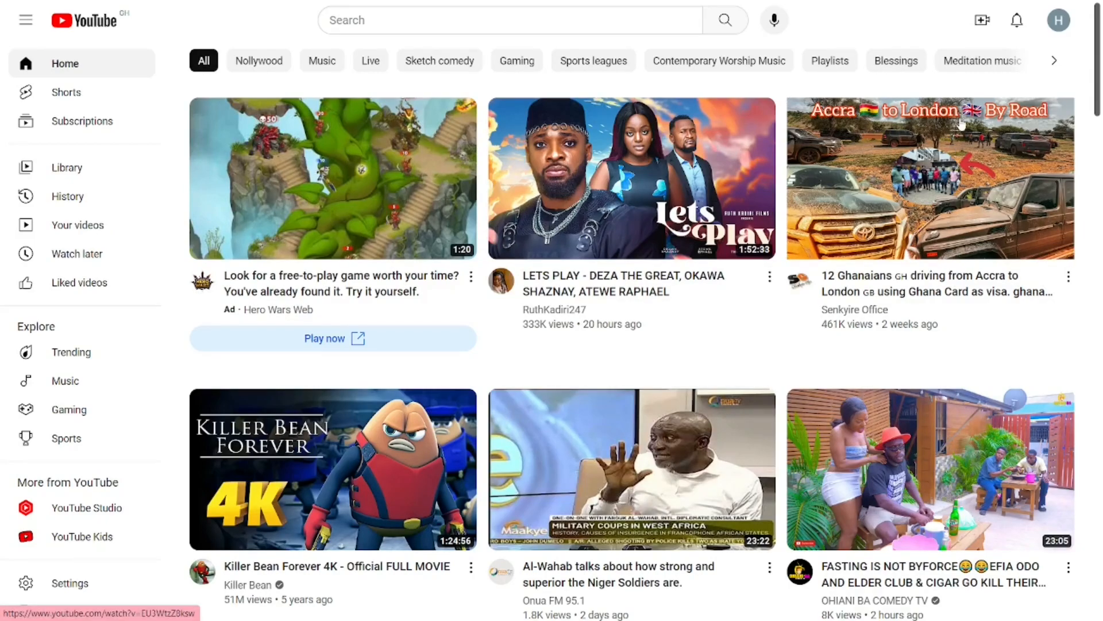
Step: Bring up the account menu from the profile avatar on the YouTube home page
click(1059, 21)
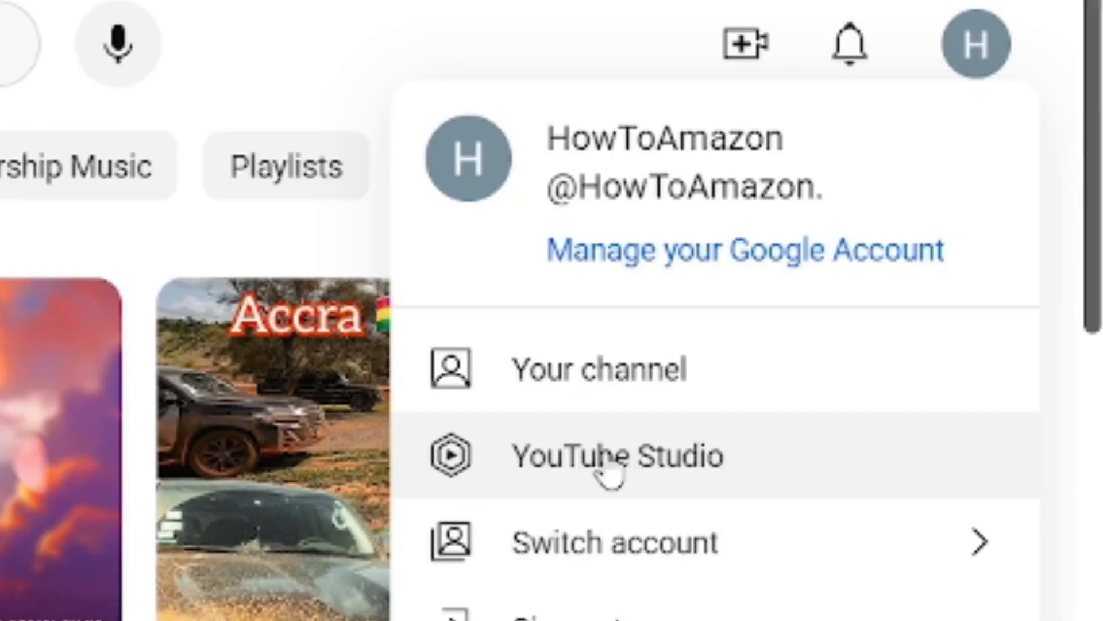
Step: Go to YouTube Studio and reach the Channel customization page for HowToAmazon
click(615, 455)
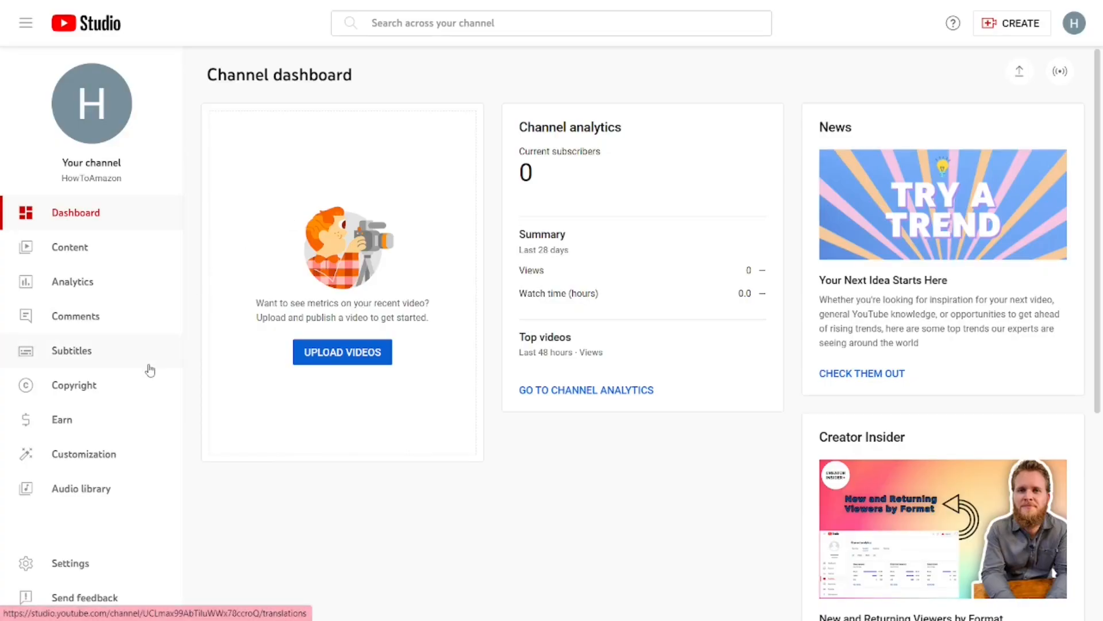
mouse_move(91, 465)
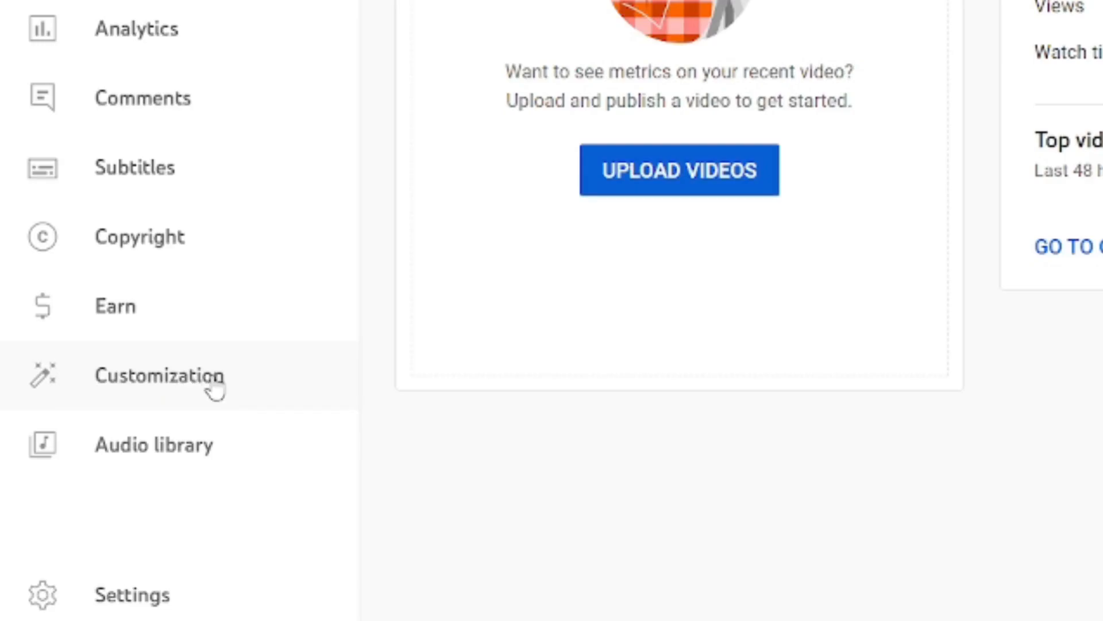
click(154, 377)
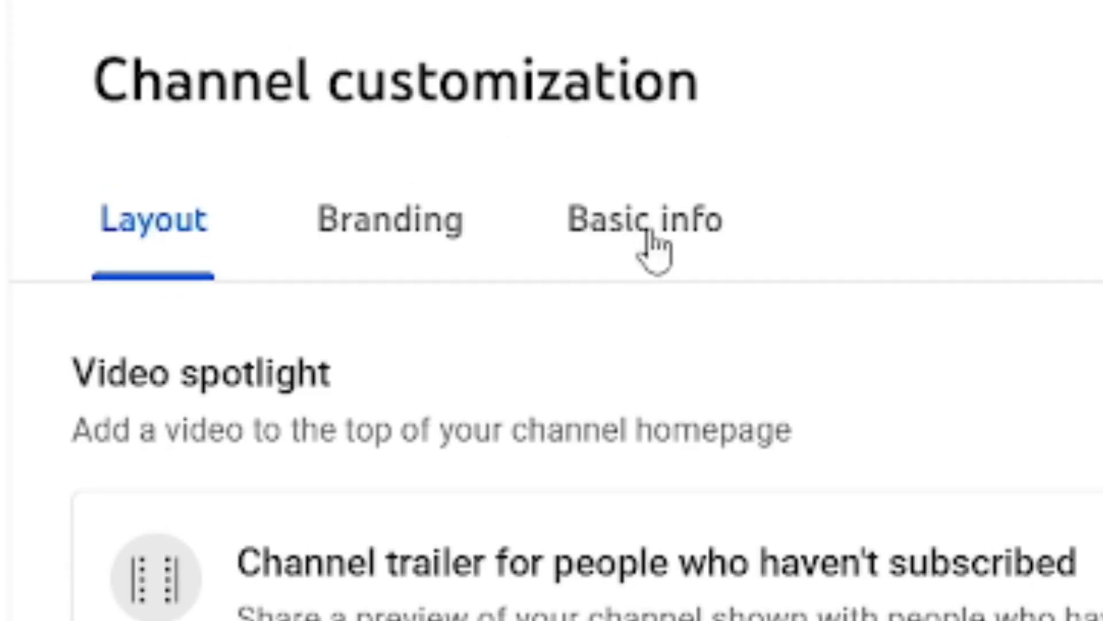
mouse_move(661, 259)
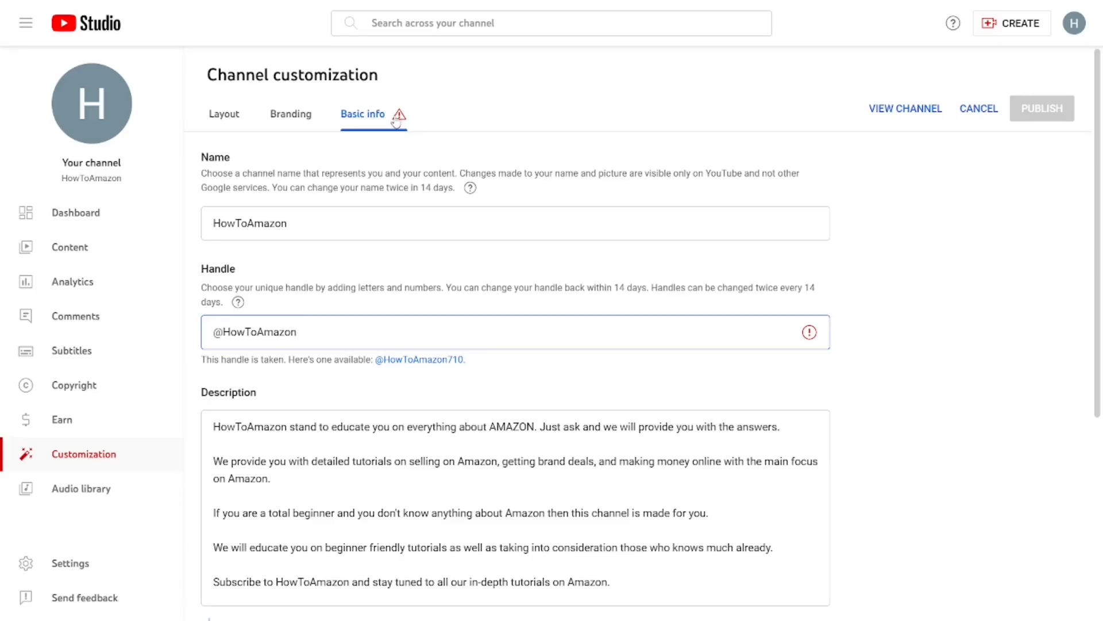
click(288, 223)
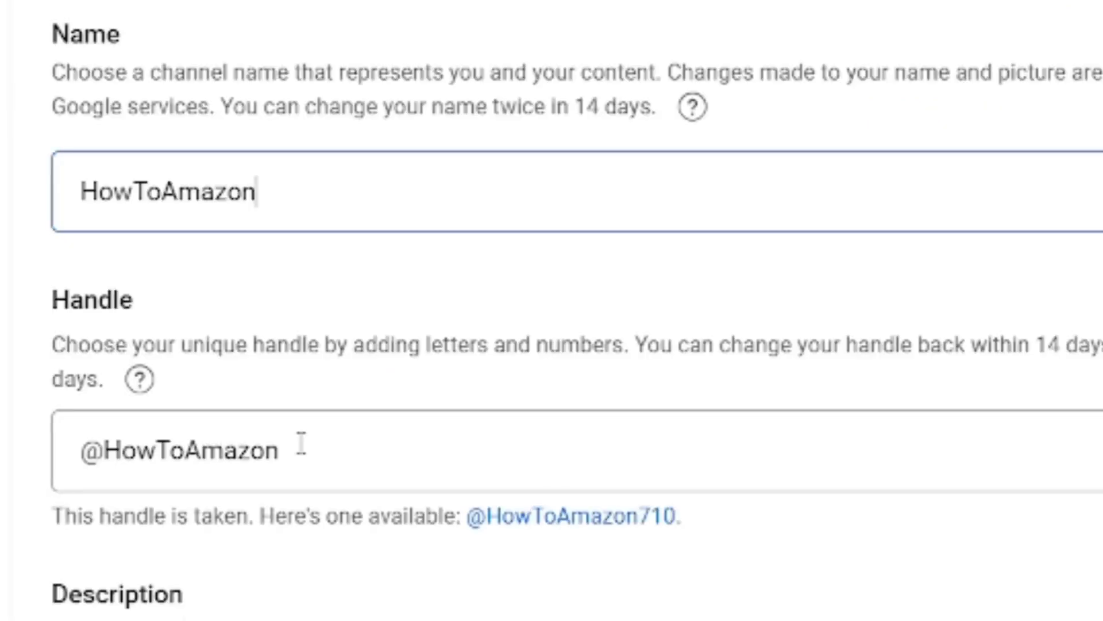
double_click(184, 450)
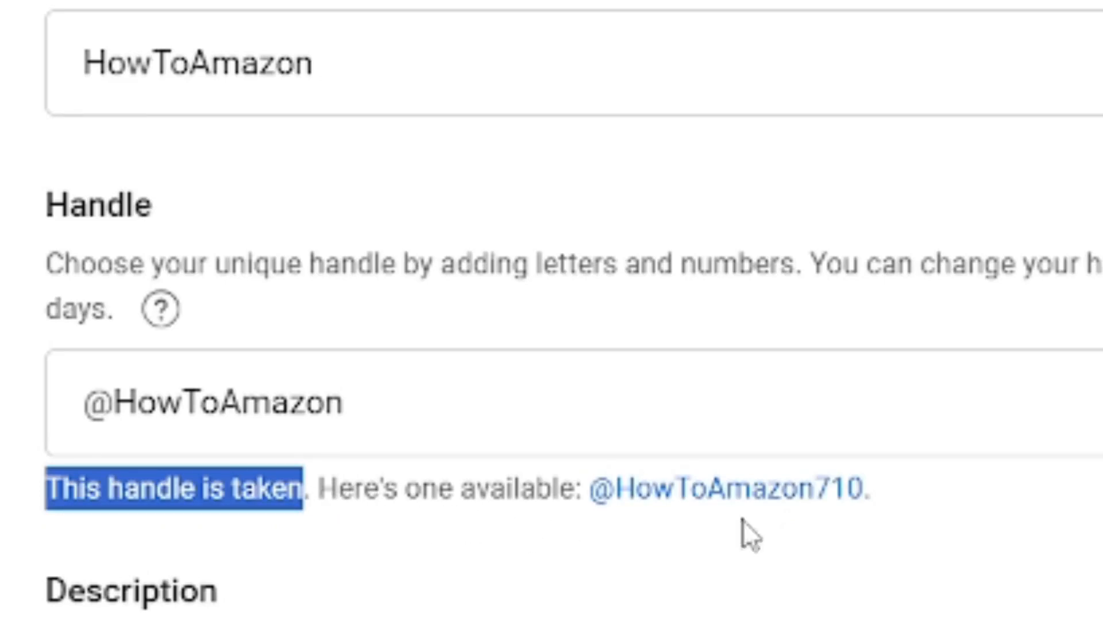
mouse_move(934, 517)
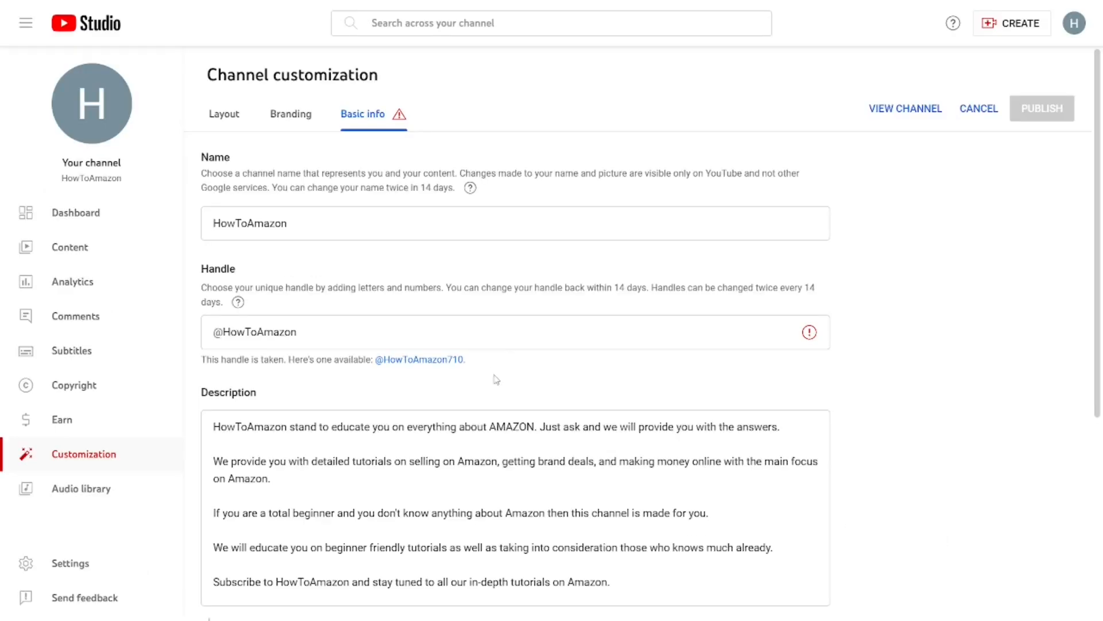
mouse_move(388, 244)
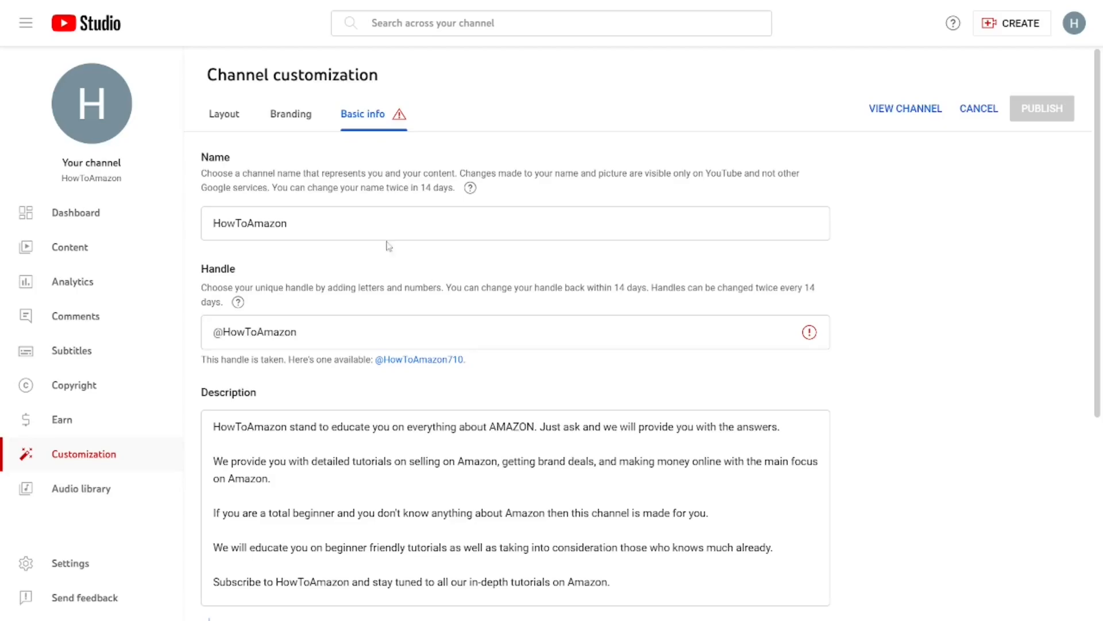
click(273, 223)
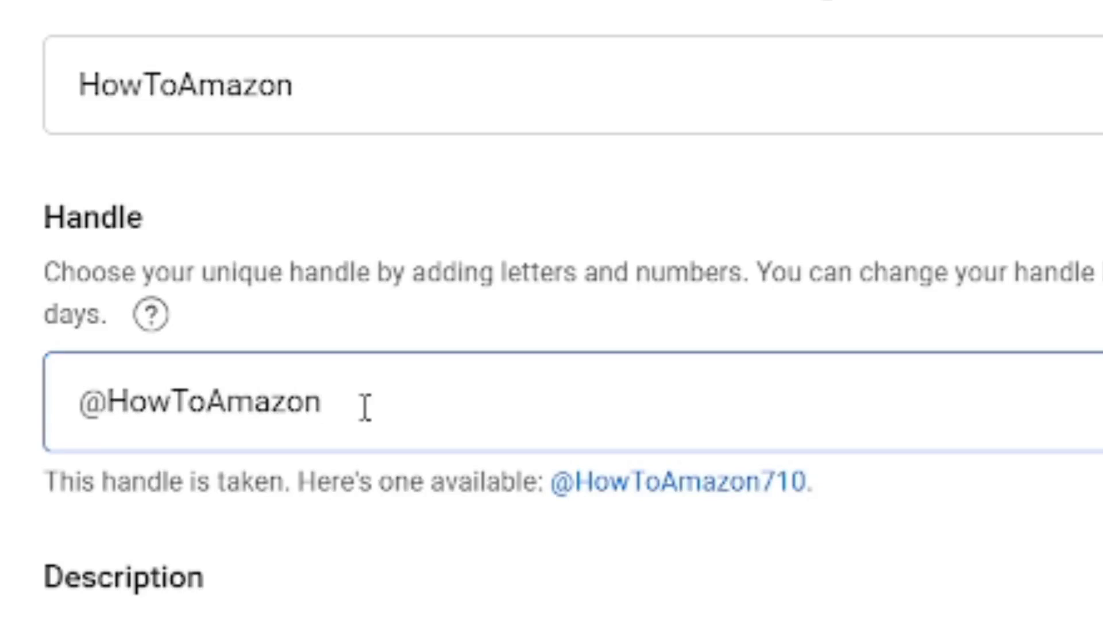
text(.)
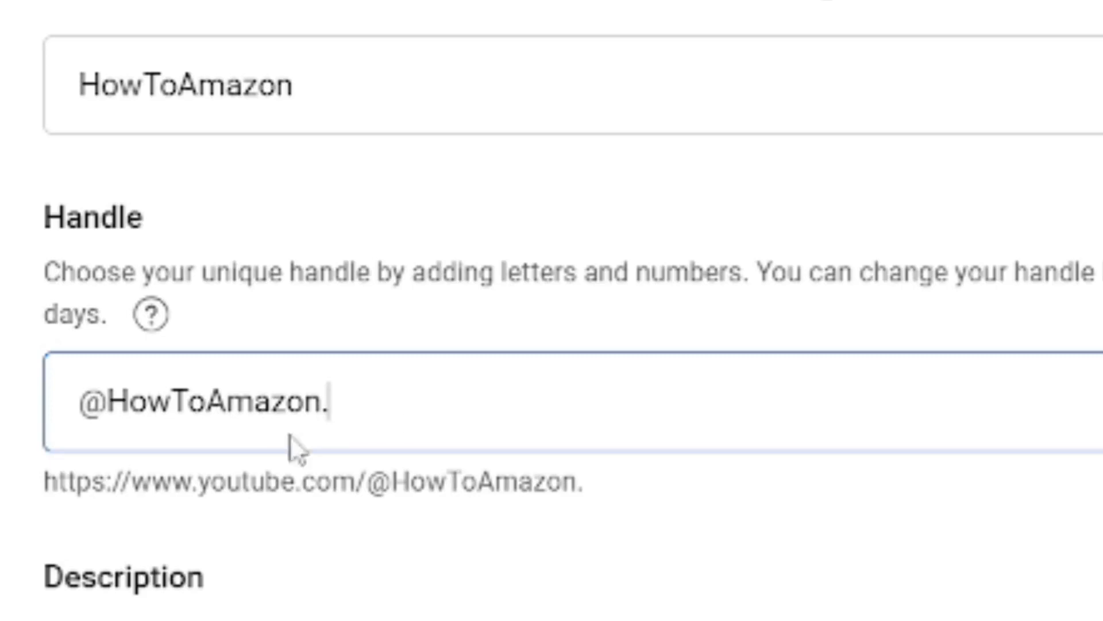
mouse_move(415, 416)
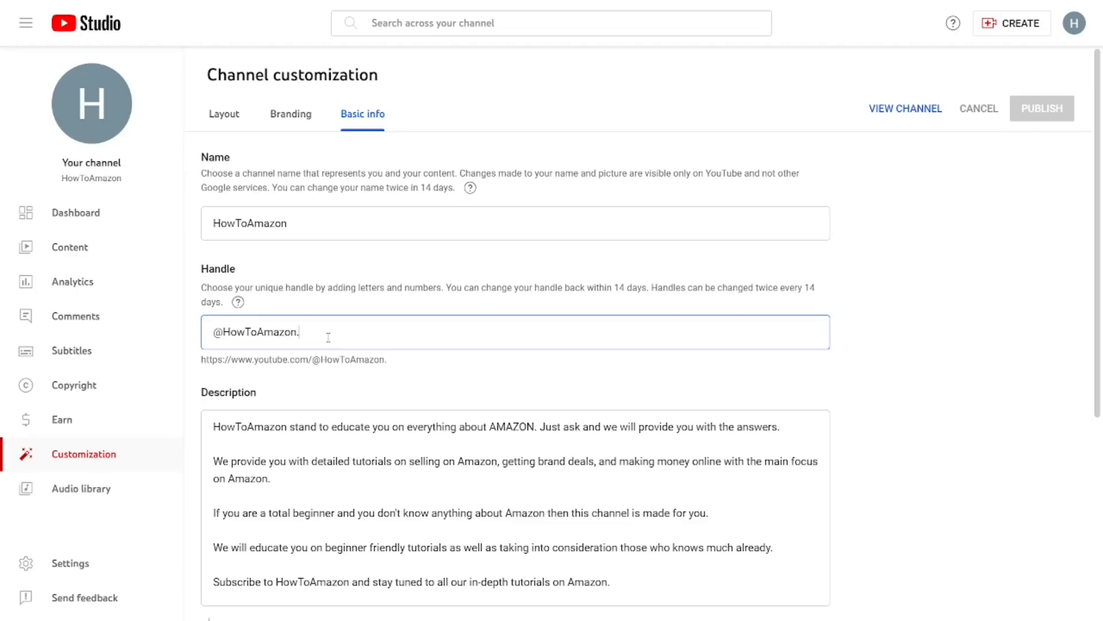
mouse_move(271, 357)
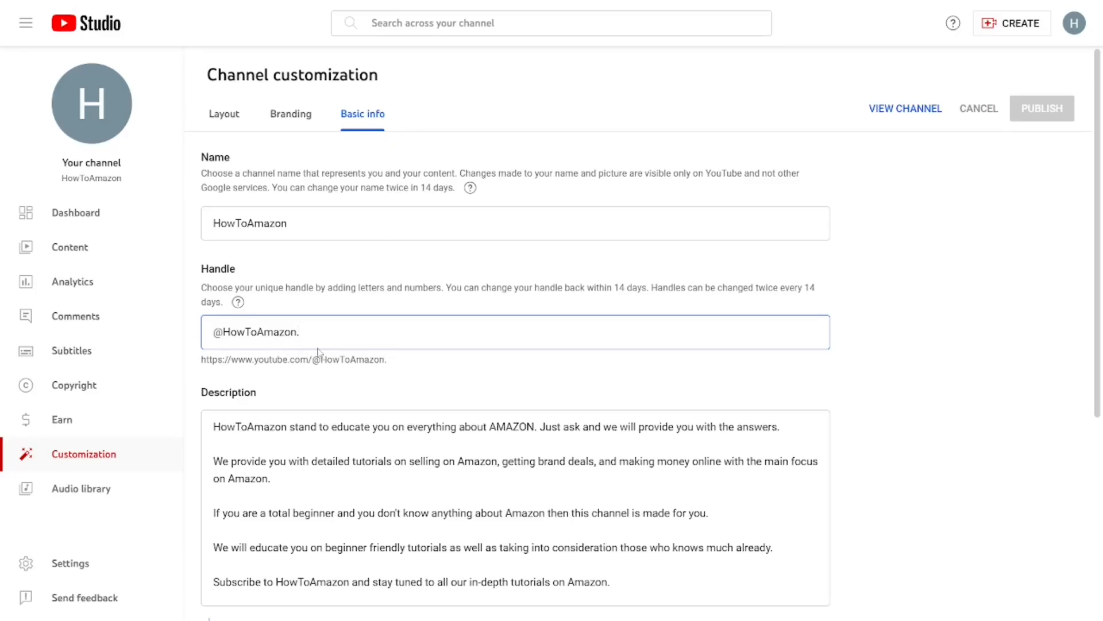
mouse_move(1032, 161)
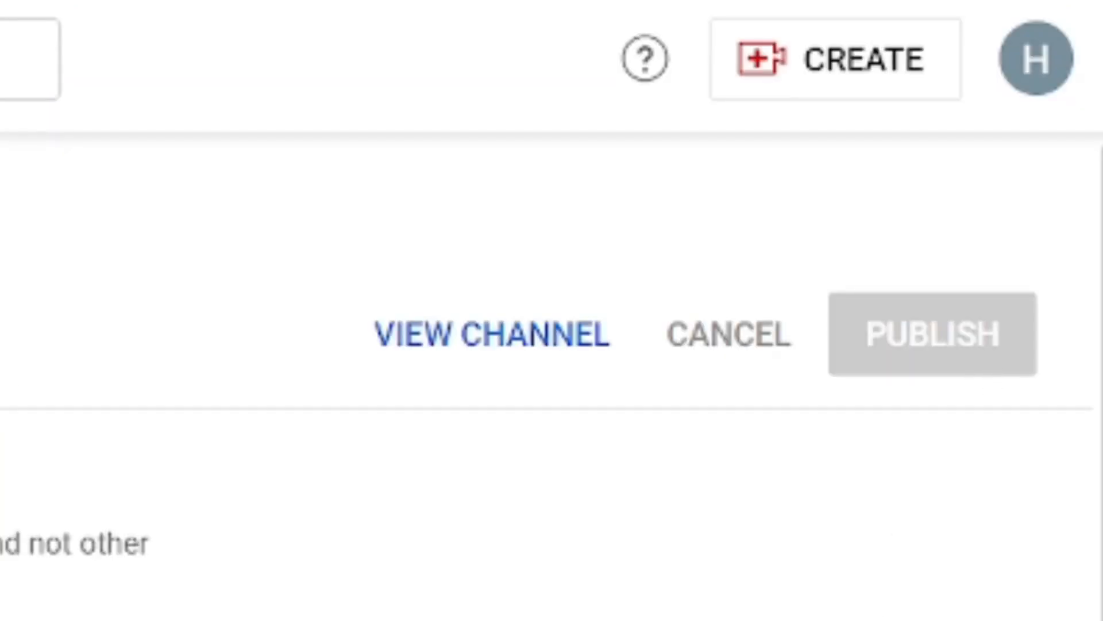
click(480, 333)
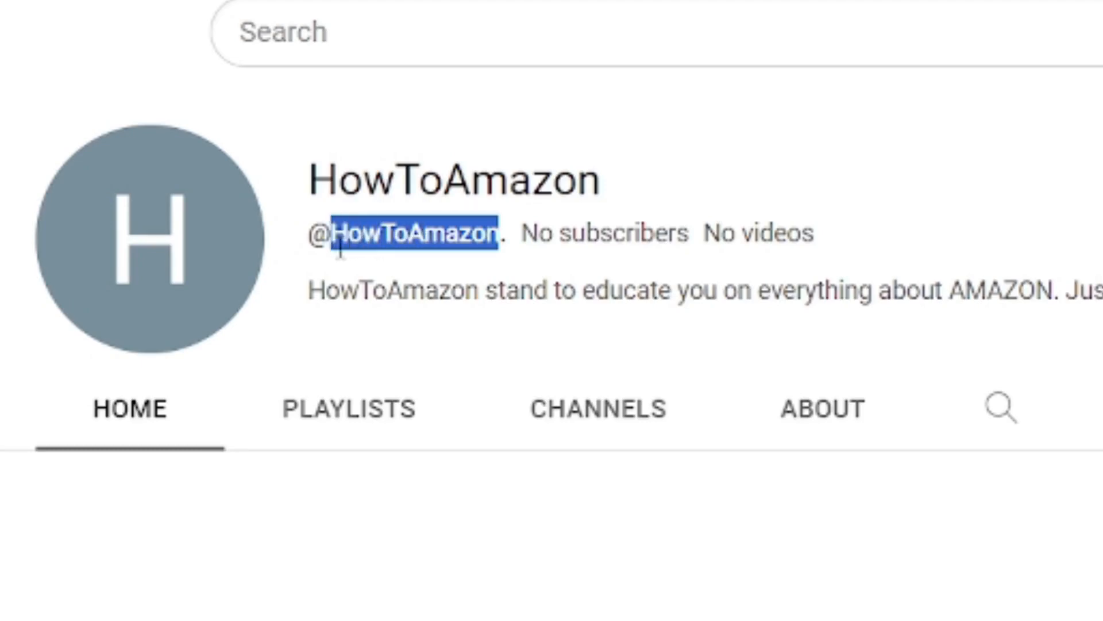
mouse_move(660, 129)
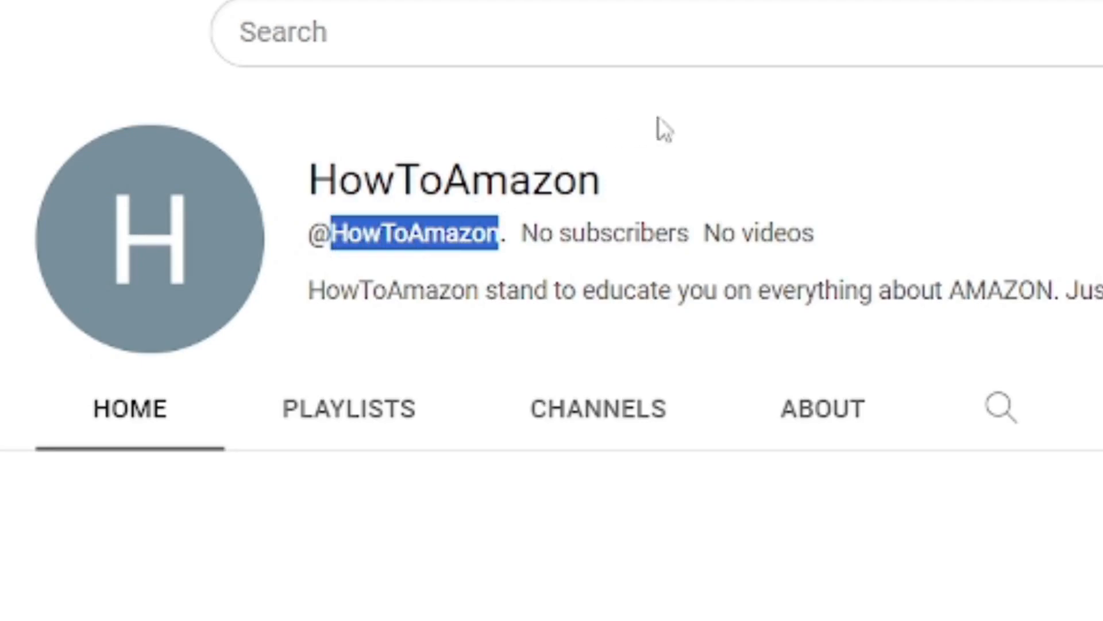